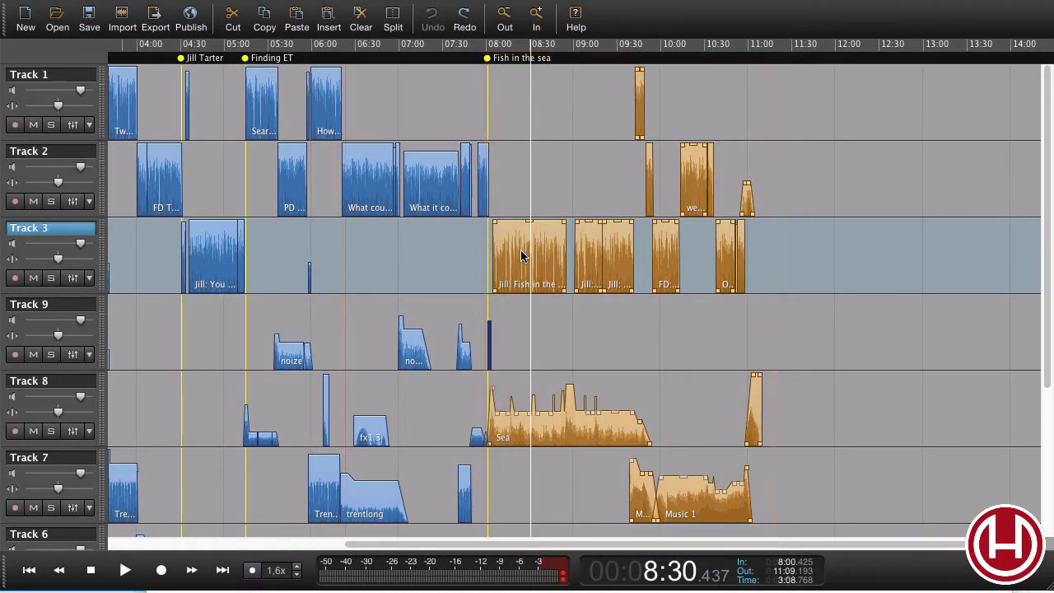
mouse_move(517, 262)
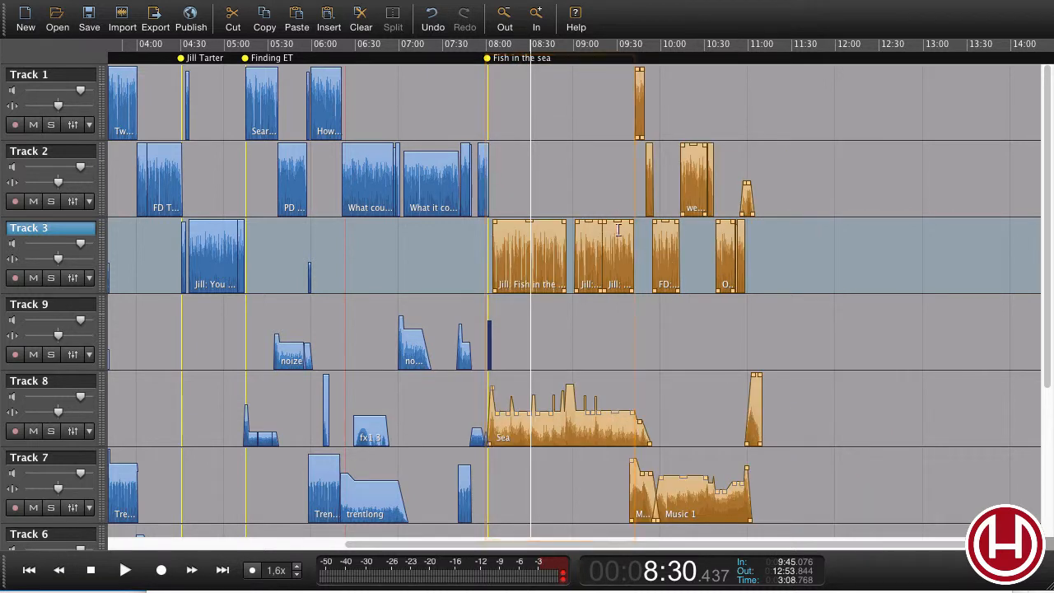
Select the Jill: Fish in the sea clip on Track 3 and all clips after it to the end.
left_click(29, 151)
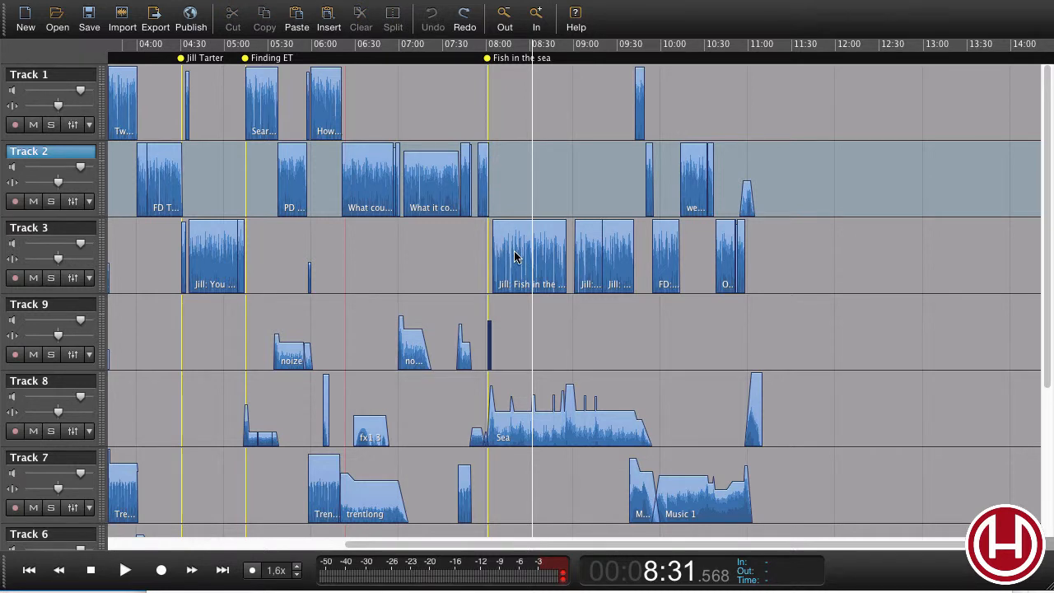
left_click(527, 256)
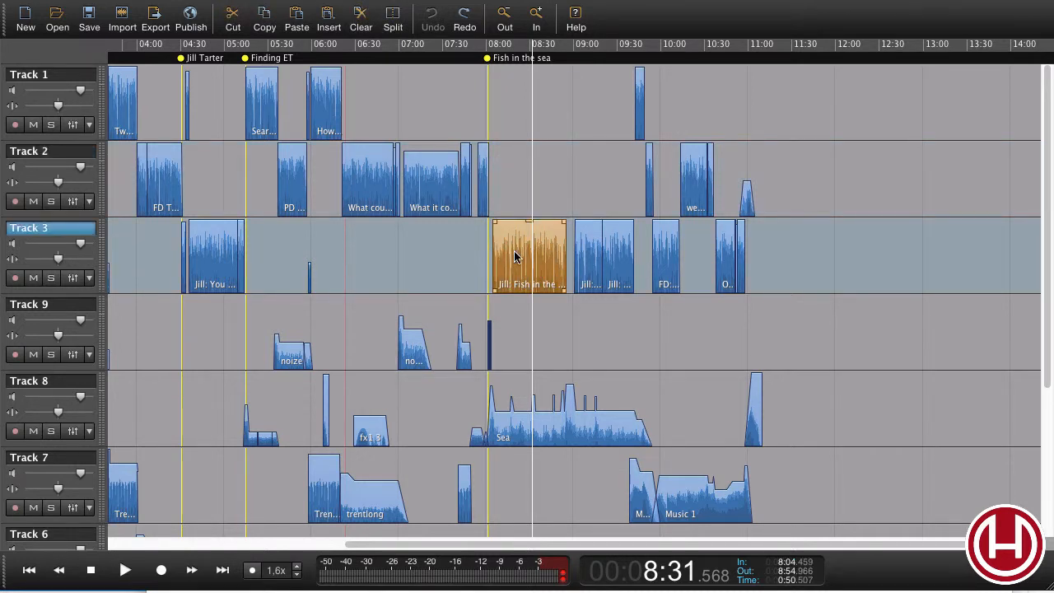
key("shift+alt+end")
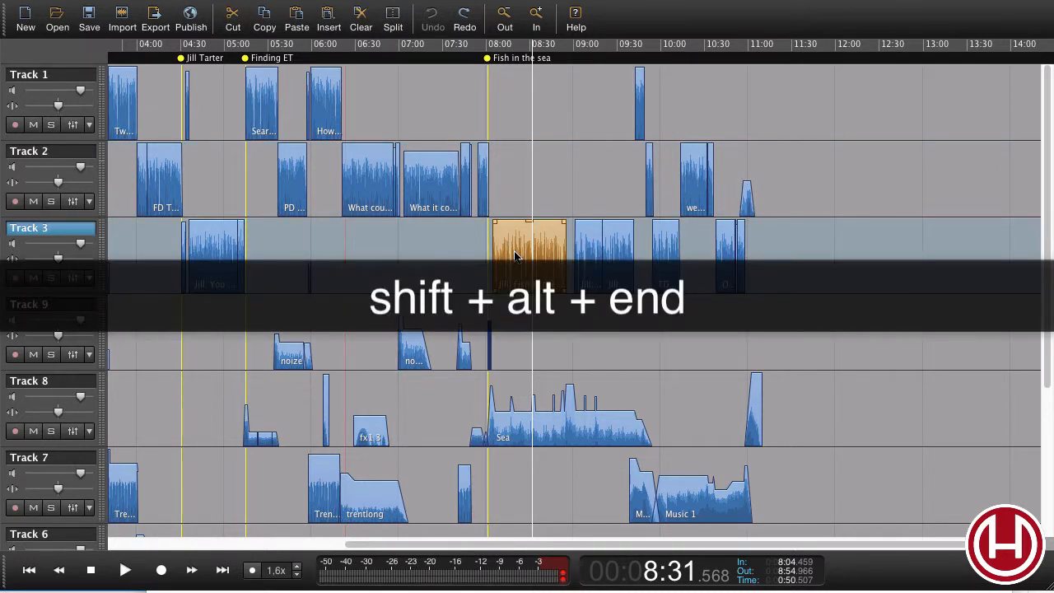
key("shift+alt+end")
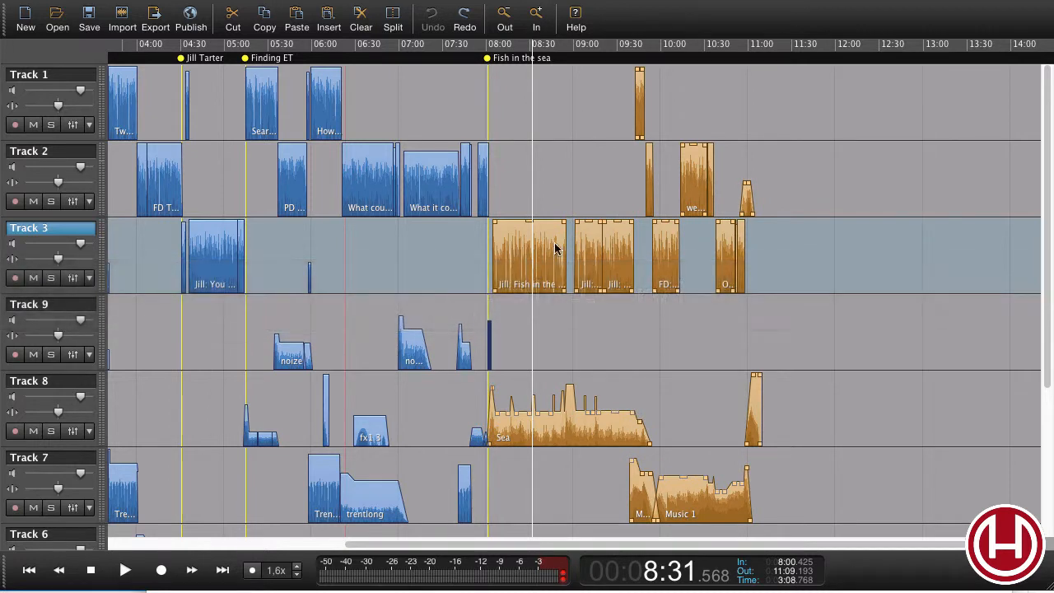
mouse_move(516, 252)
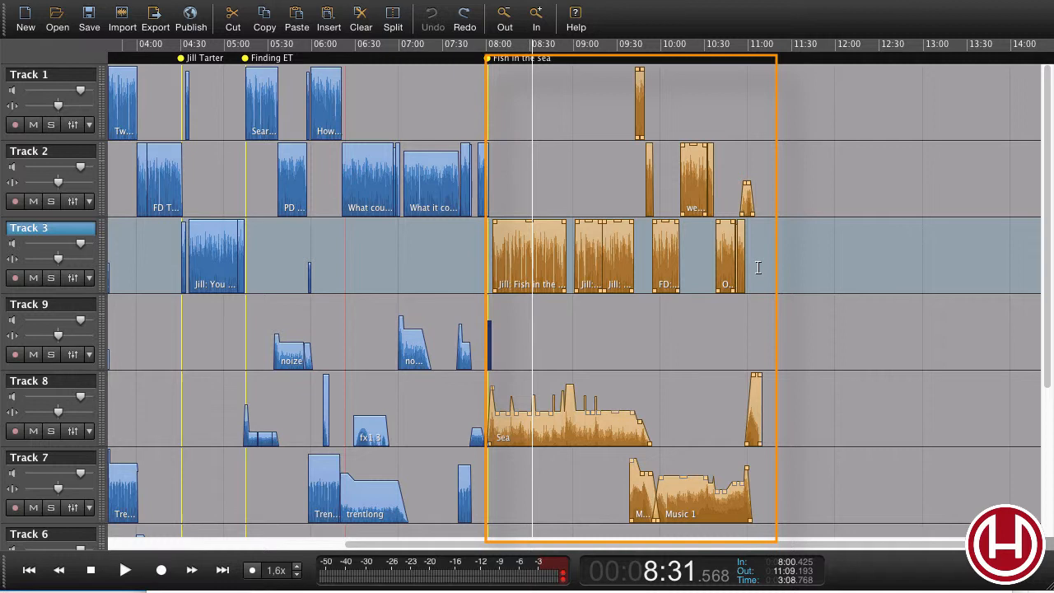
mouse_move(520, 267)
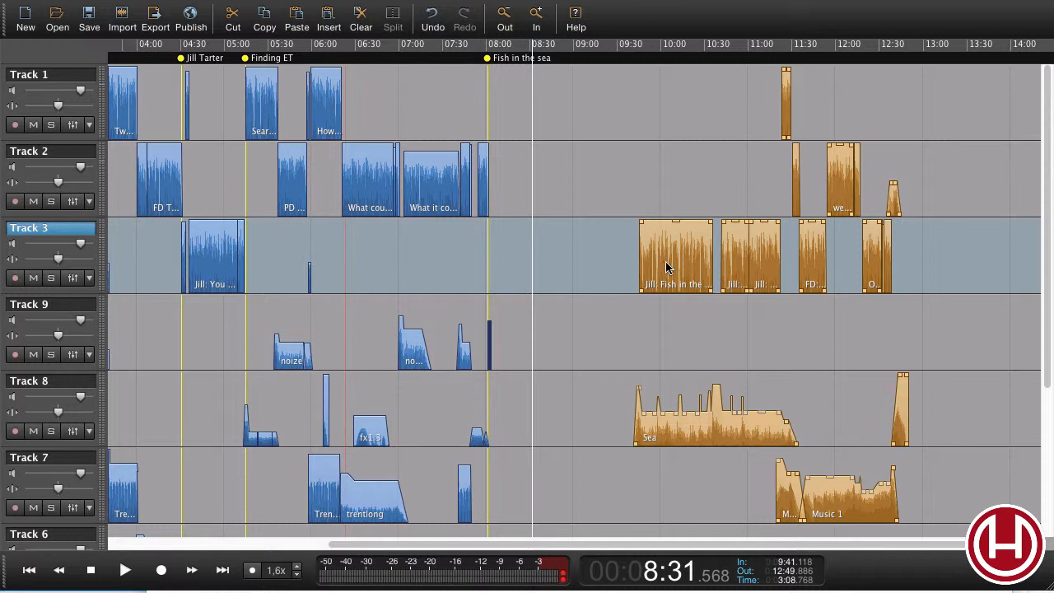
mouse_move(665, 268)
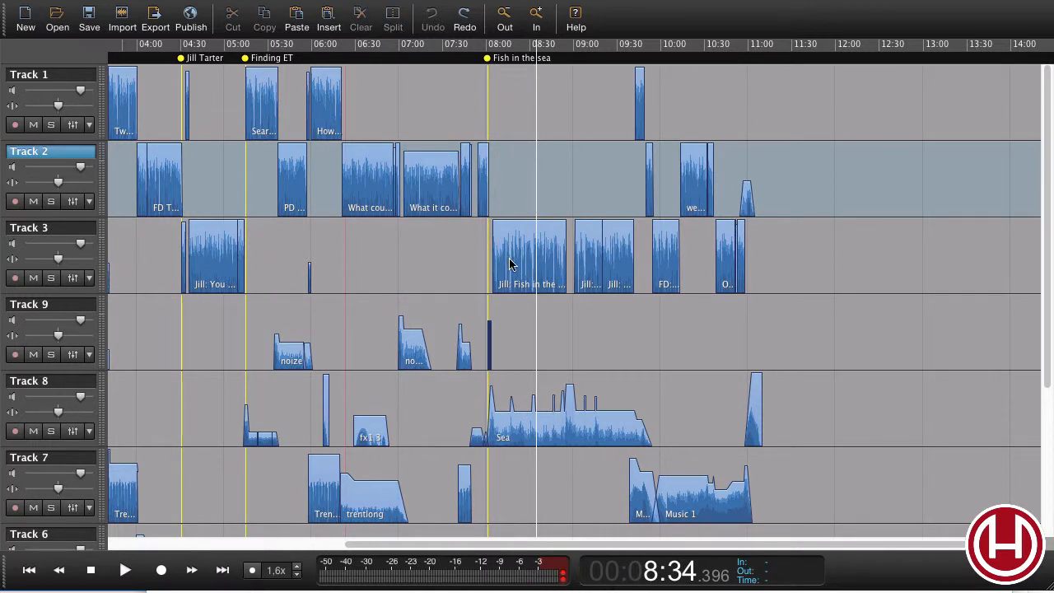
Select the short 08:00 clip on Track 2 and every clip back to the session start.
left_click(484, 177)
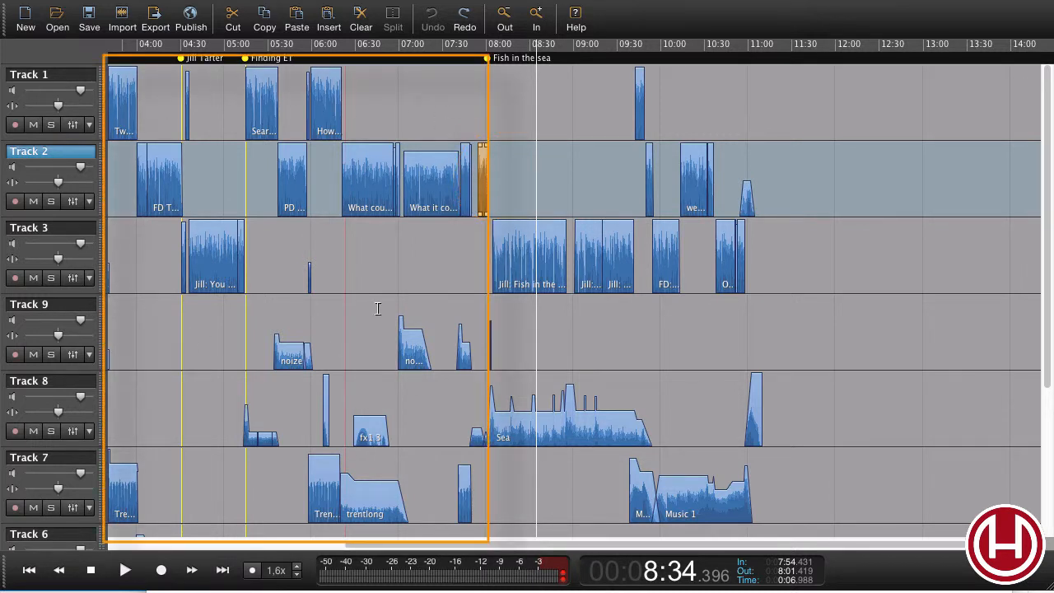
key("shift+alt+home")
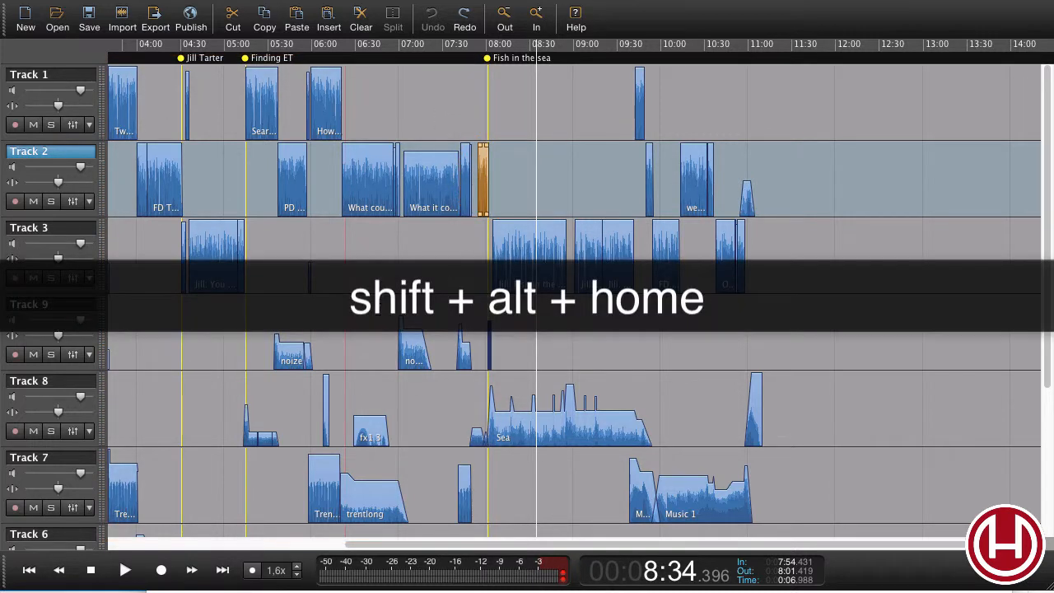
key("shift+alt+home")
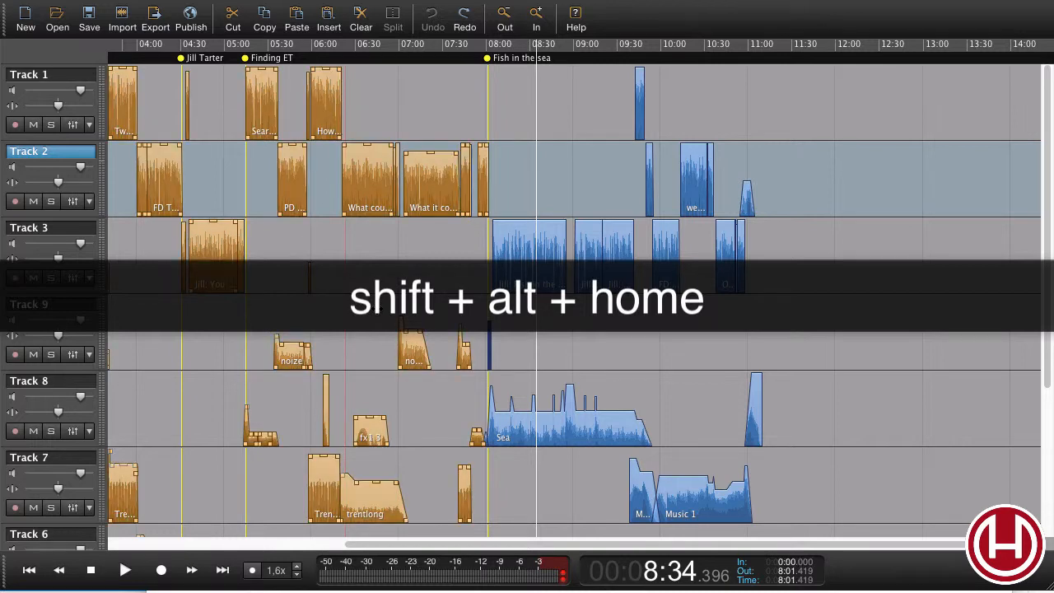
key("shift+alt+home")
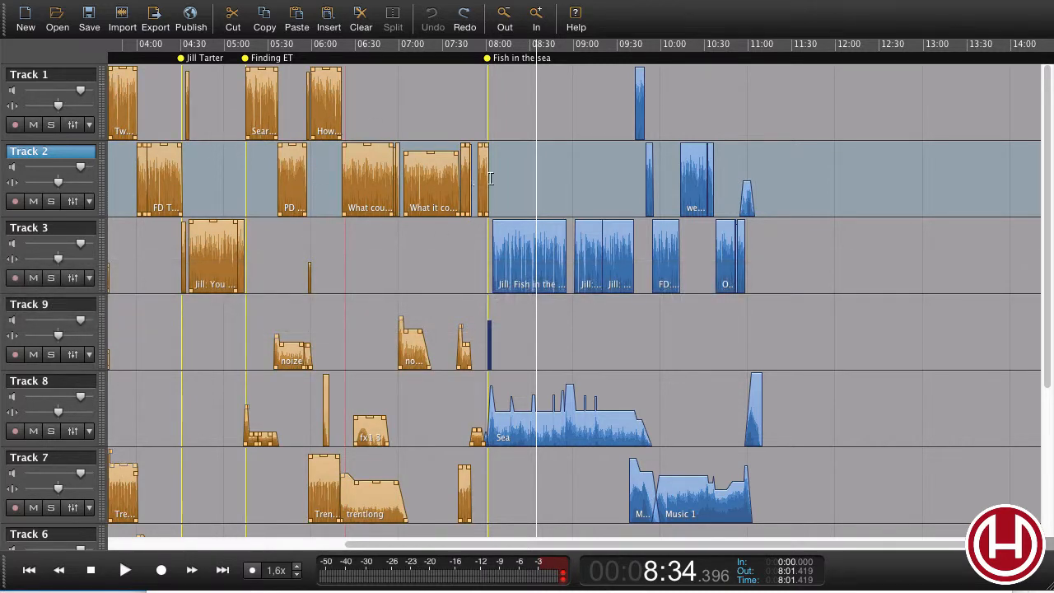
mouse_move(481, 177)
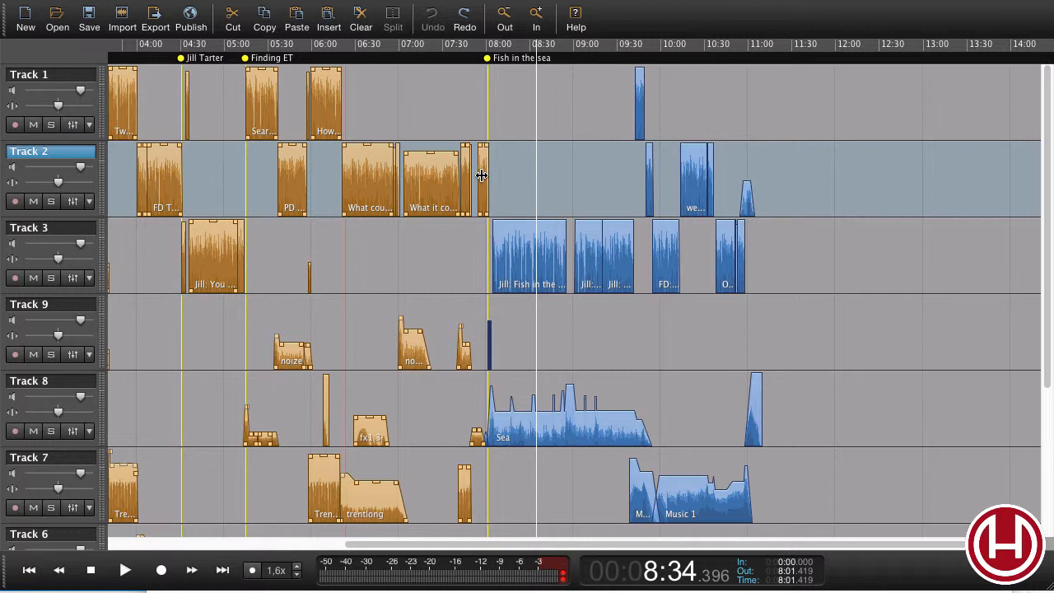
mouse_move(497, 202)
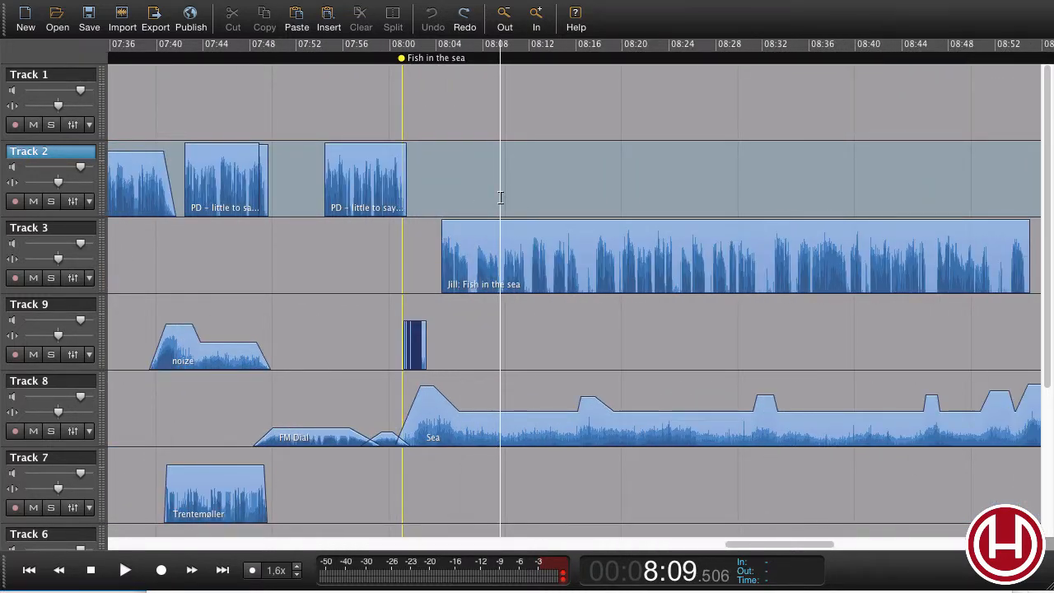
Extend the selection from the Fish in the sea clip to the session end on all tracks.
key("shift+alt+end")
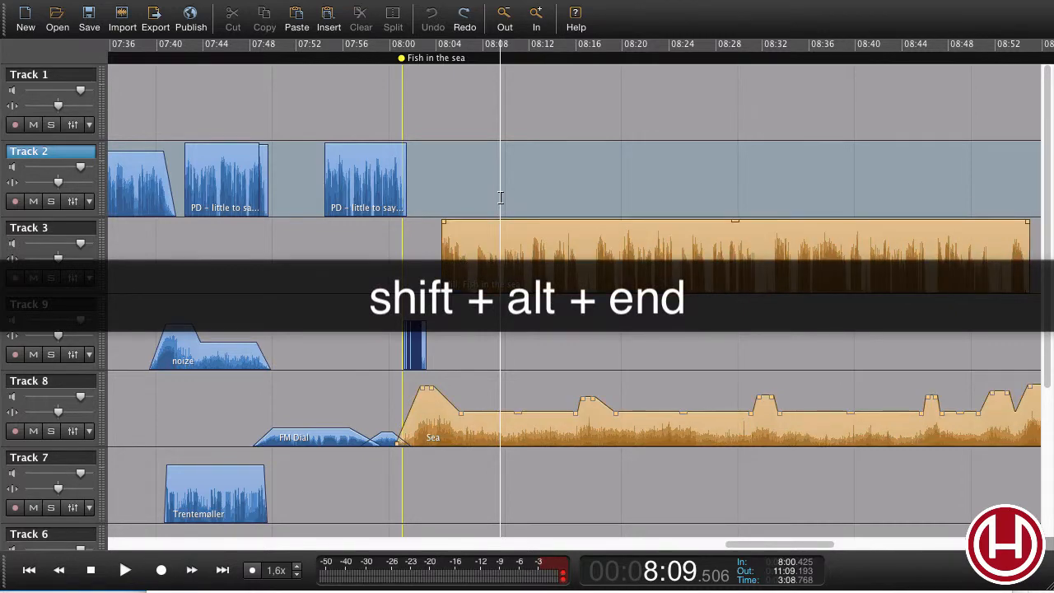
key("shift+alt+end")
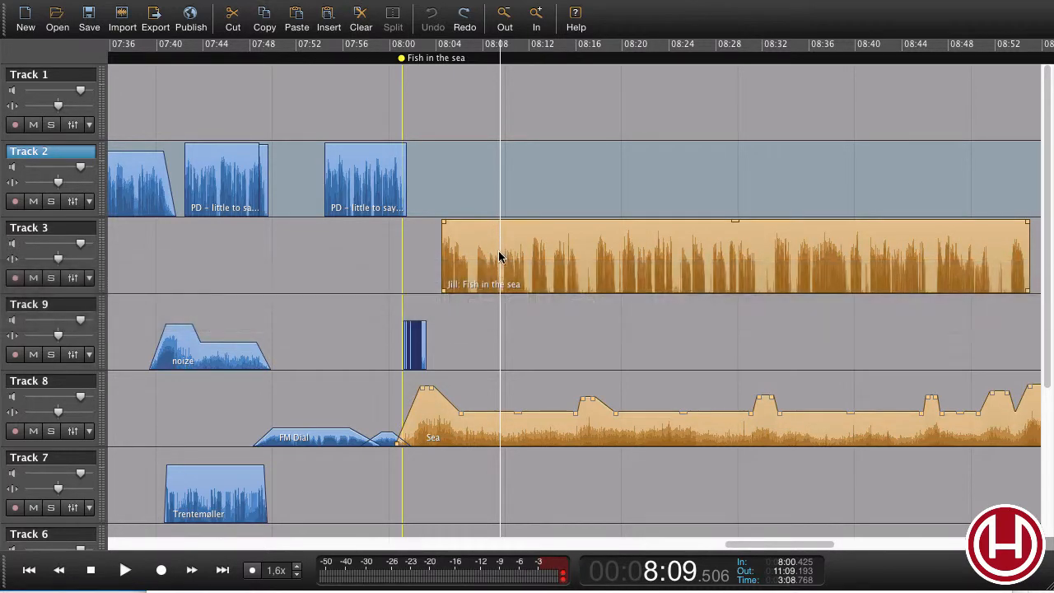